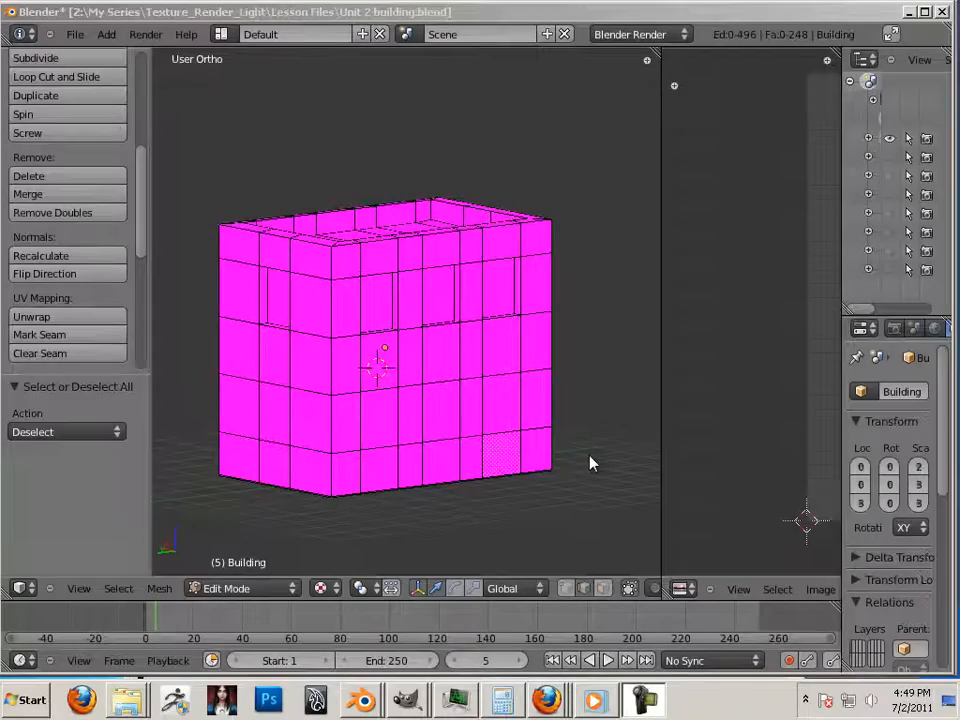
mouse_move(578, 464)
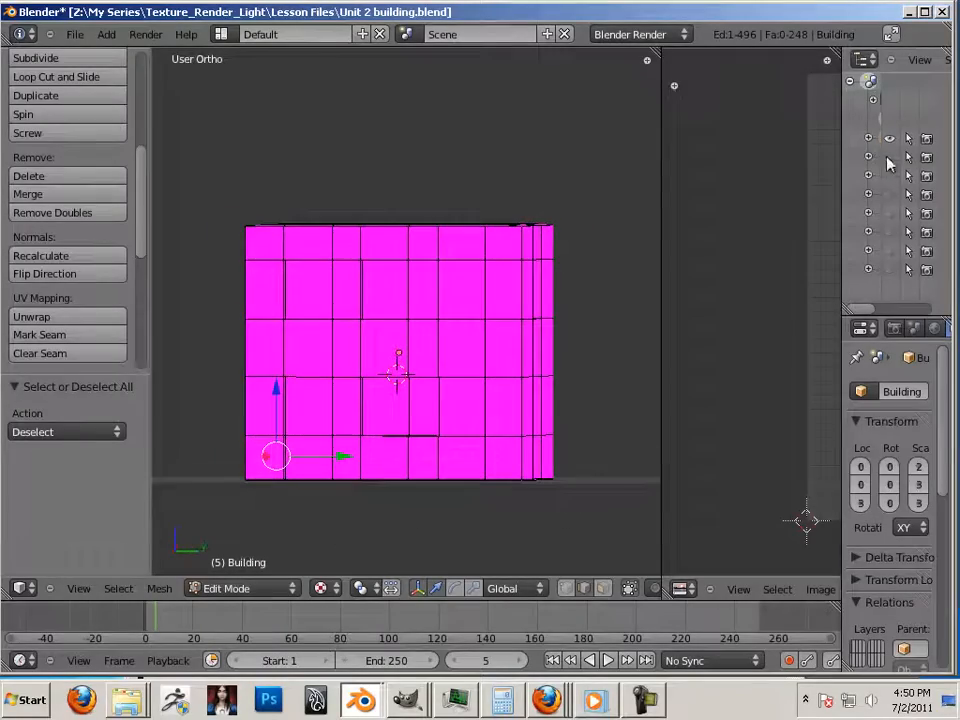
mouse_move(680, 184)
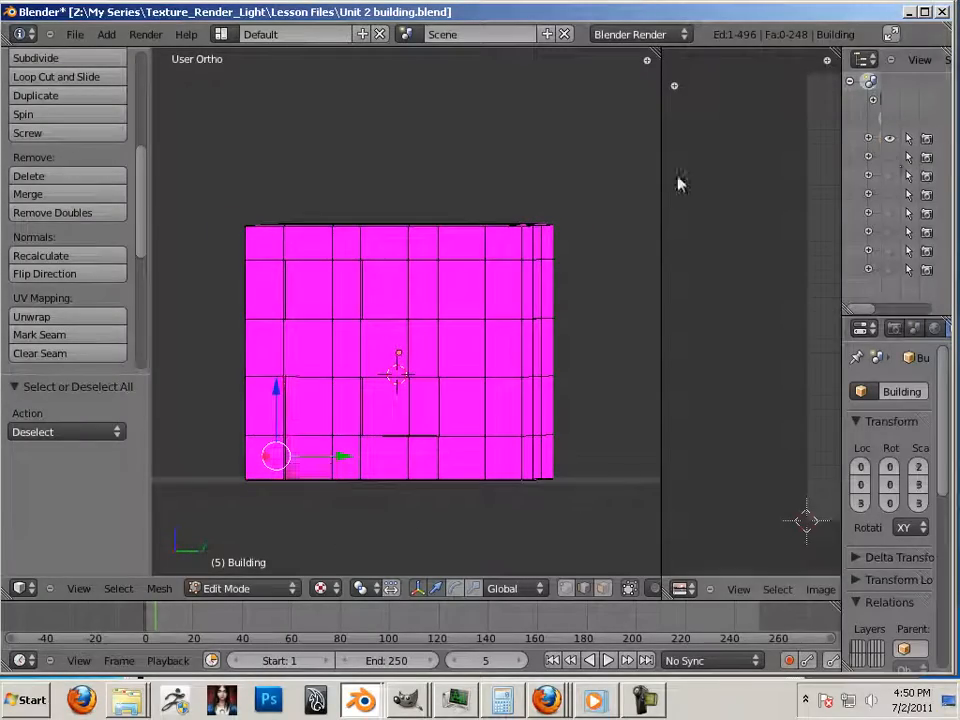
mouse_move(600, 298)
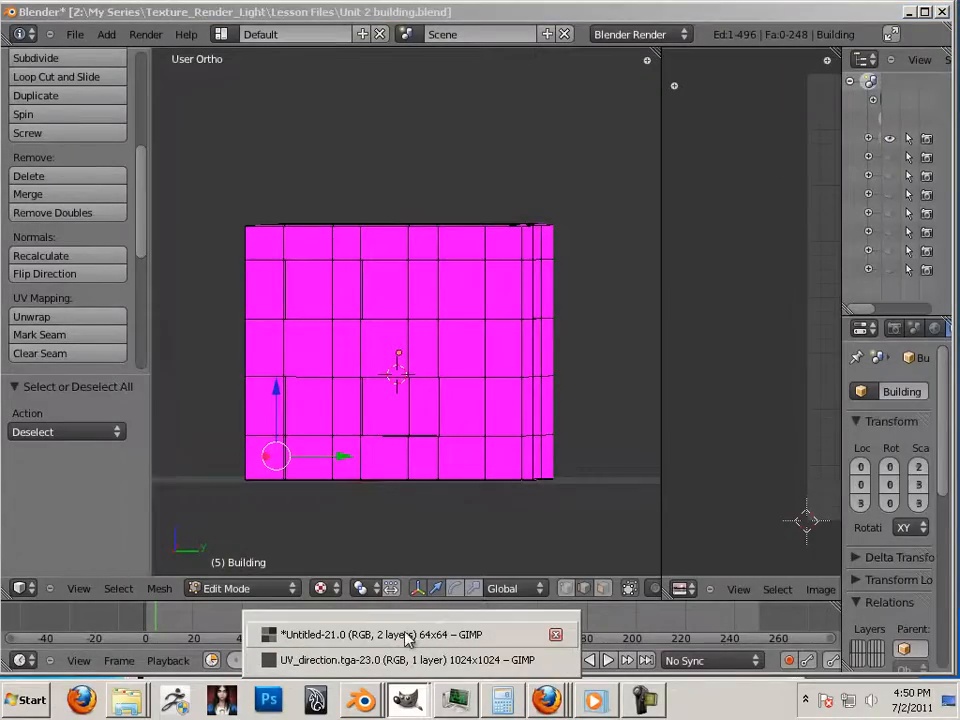
Step: Discard the untitled 64x64 tile without saving and close UV_direction.tga
click(410, 634)
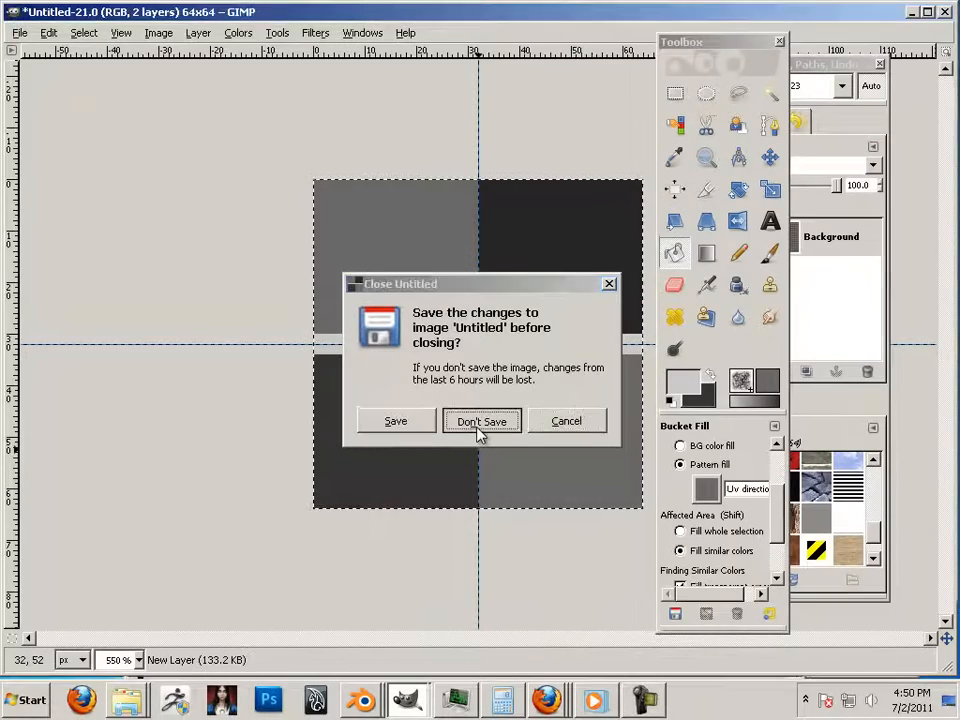
click(482, 420)
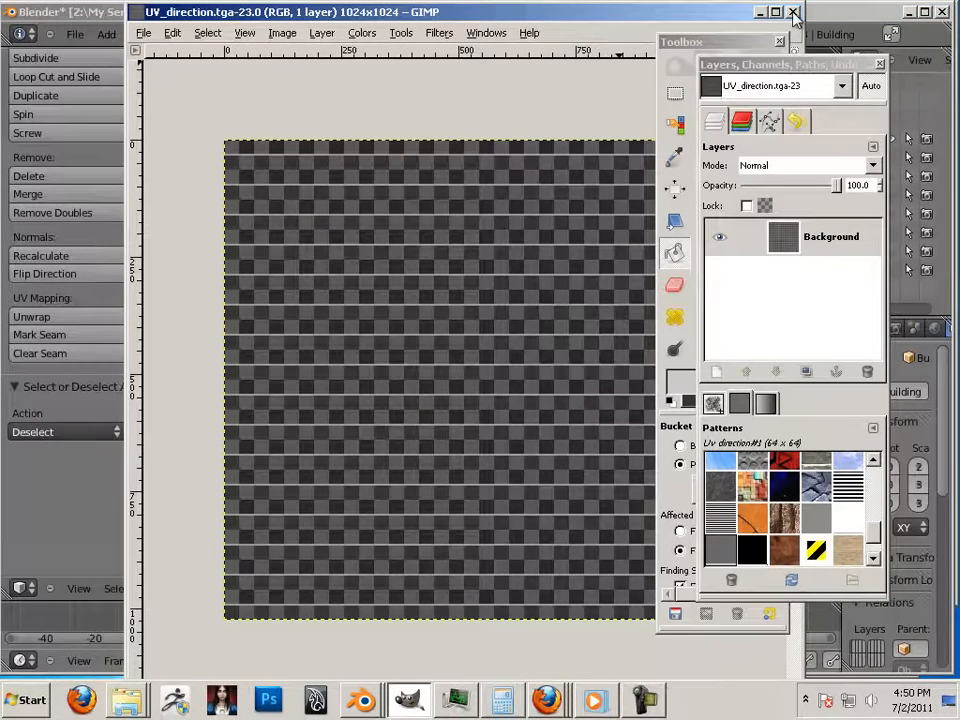
click(792, 12)
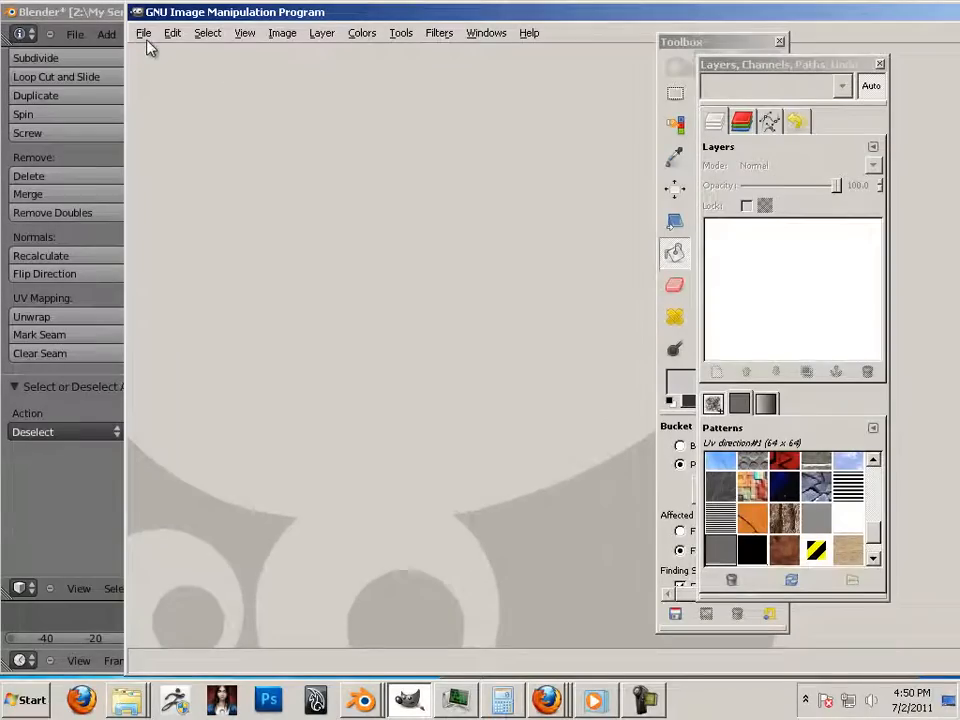
Step: Create a new 64x64 pixel image via File > New
click(144, 32)
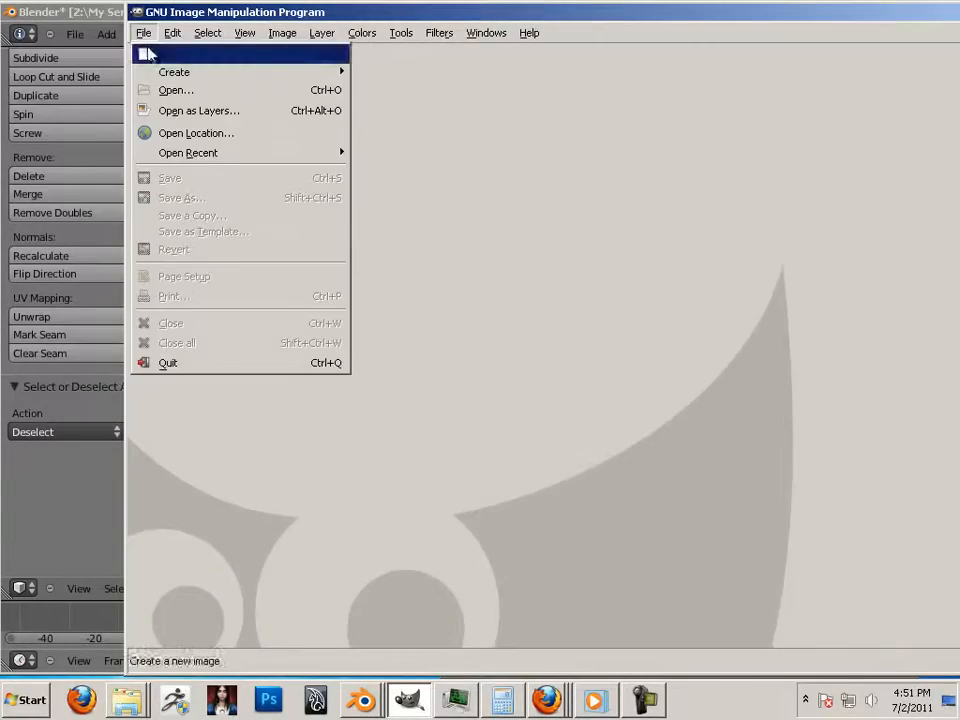
click(168, 52)
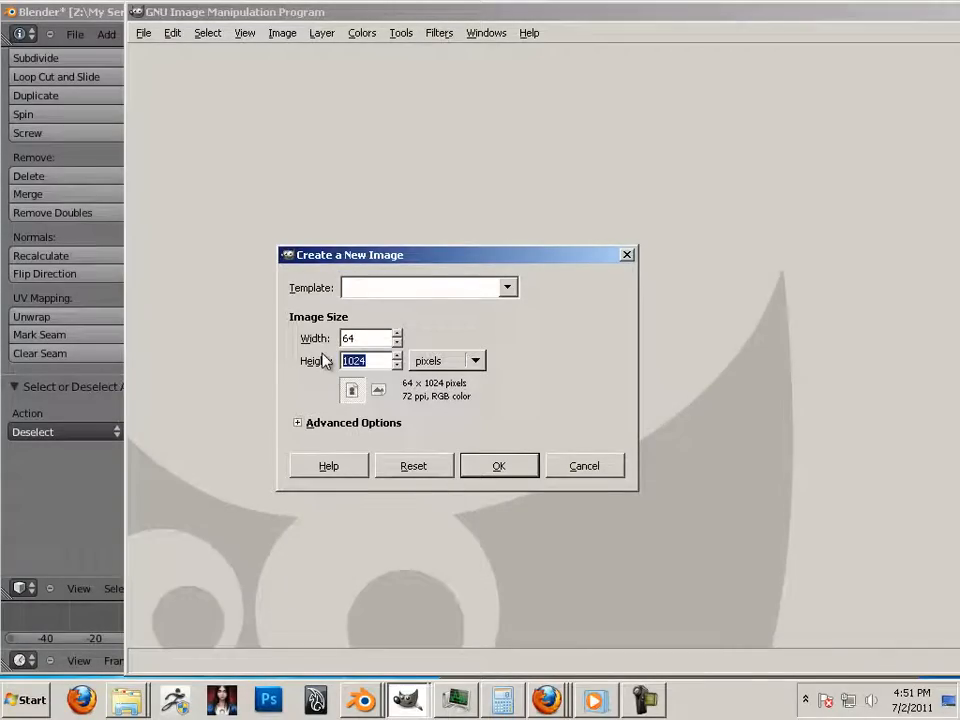
click(498, 464)
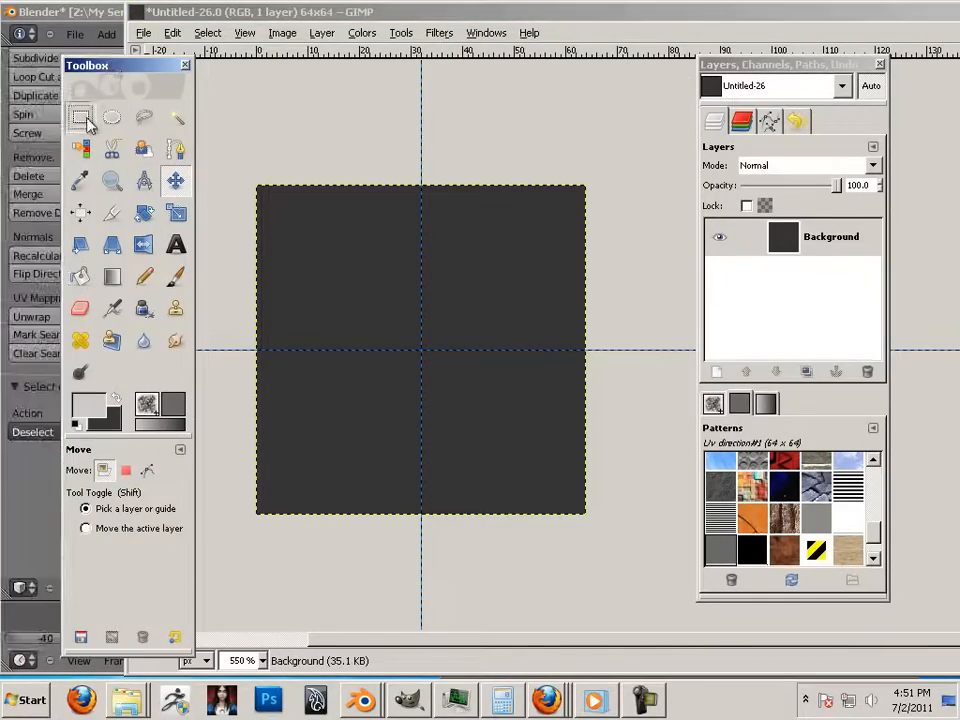
Step: Take the Bucket Fill tool and undo the first too-light quarter fill
click(80, 116)
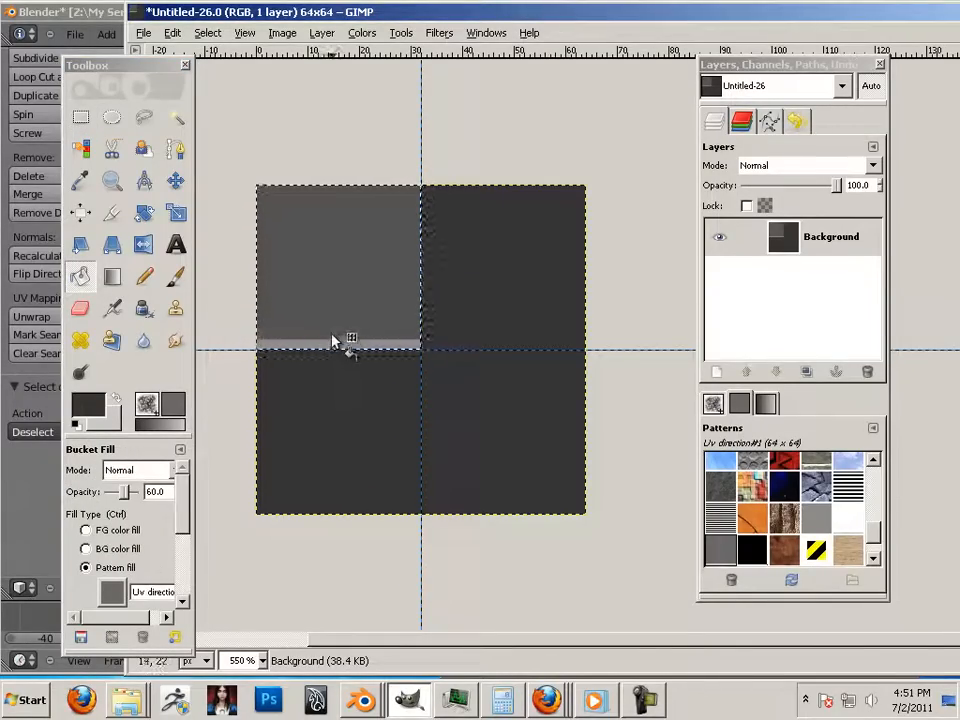
drag(110, 64, 364, 84)
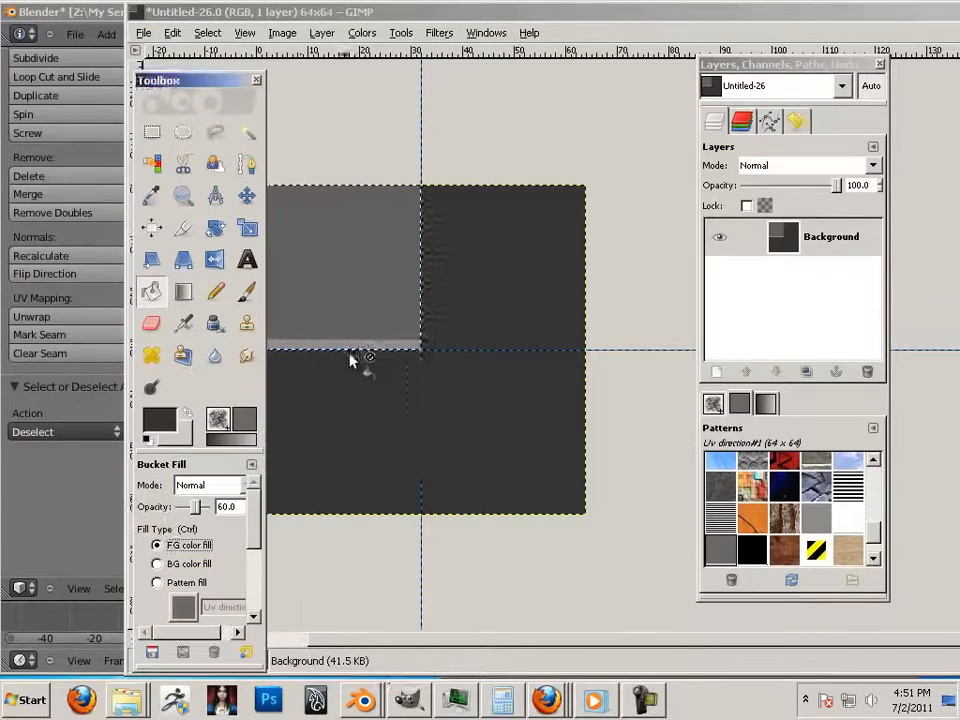
click(344, 264)
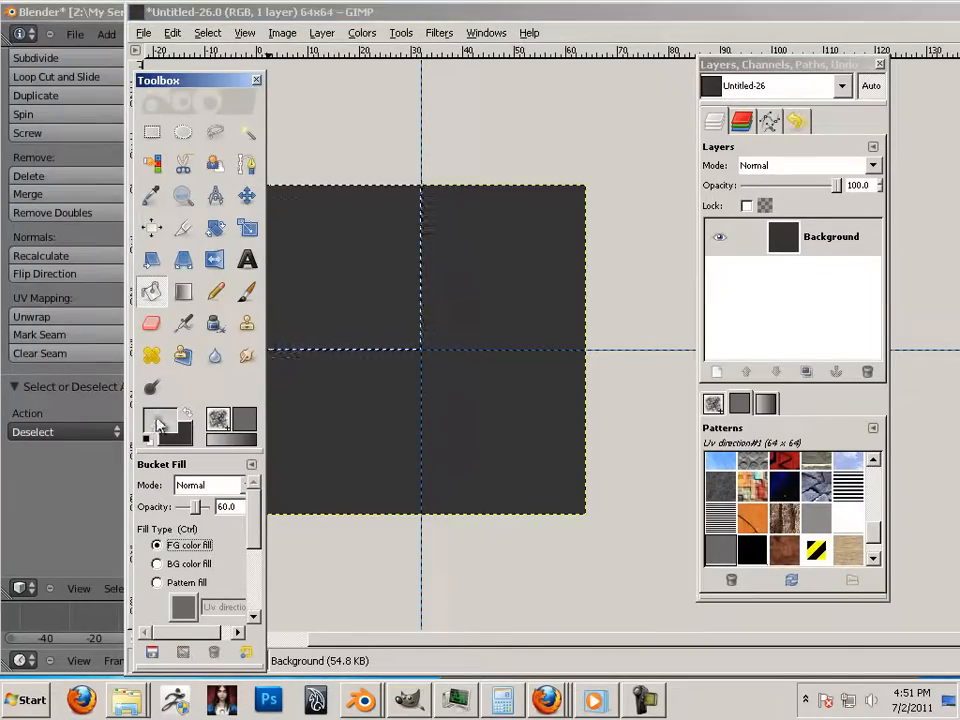
Step: Set the foreground to medium grey 929292 and fill the diagonal quarters
click(152, 420)
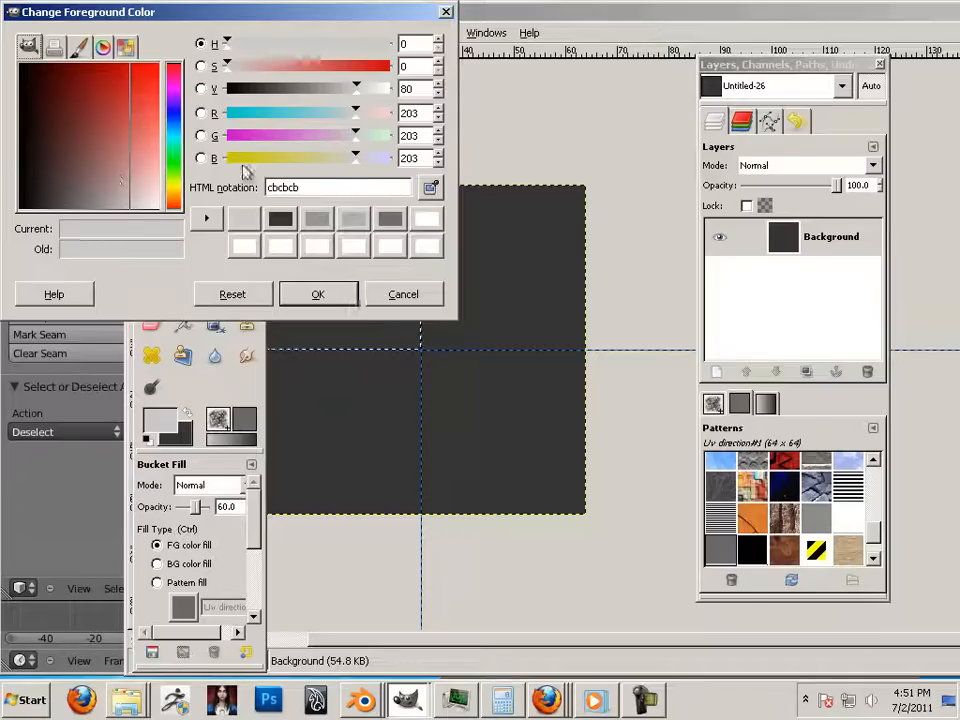
drag(356, 88, 320, 88)
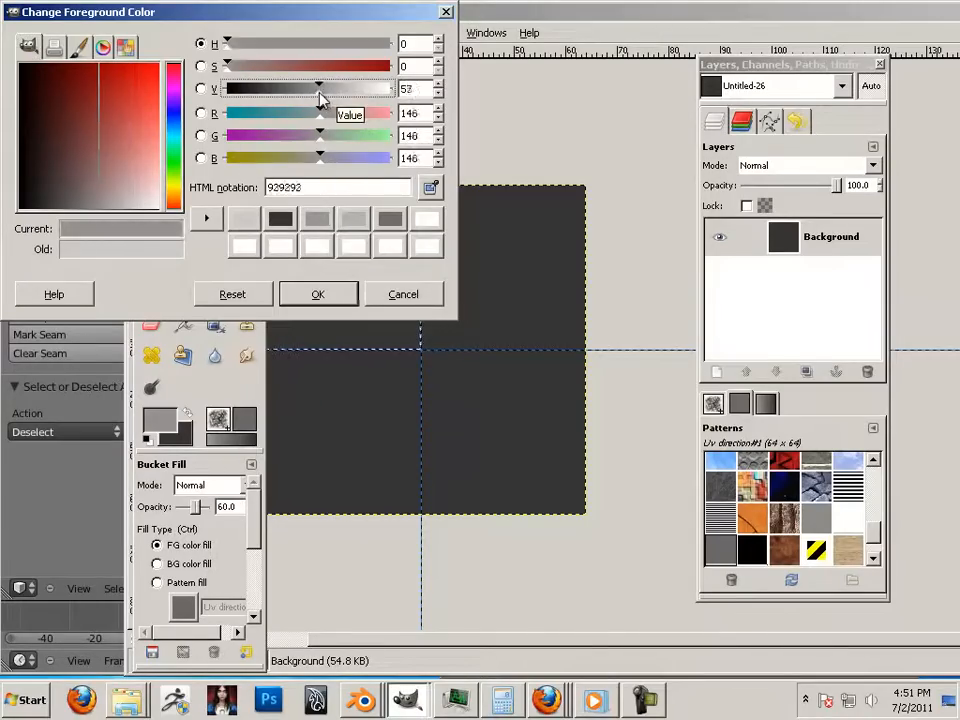
click(318, 294)
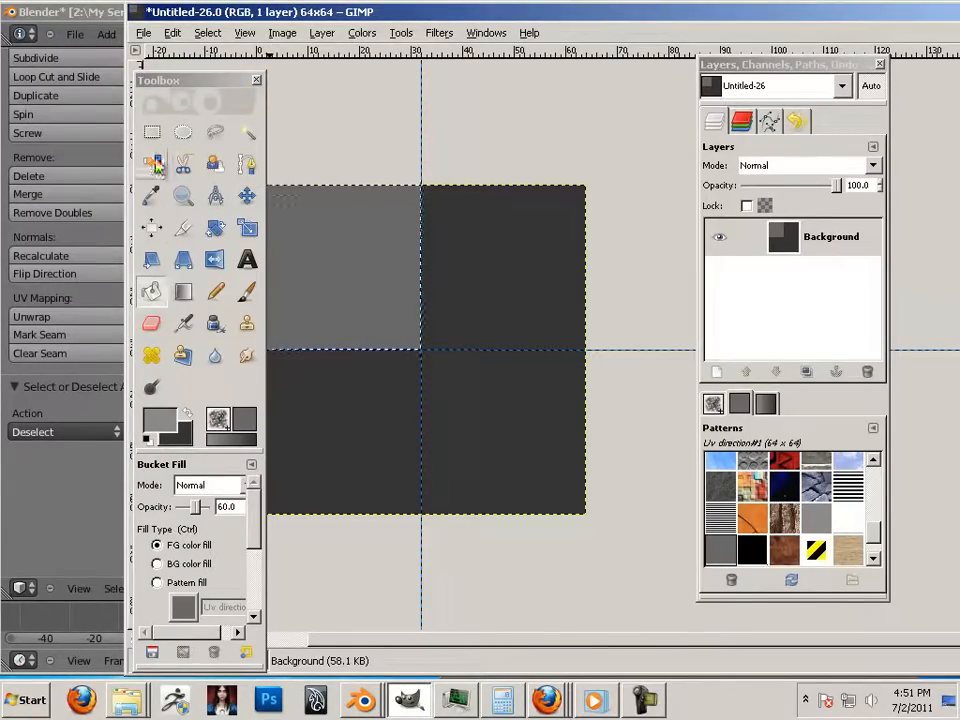
click(152, 132)
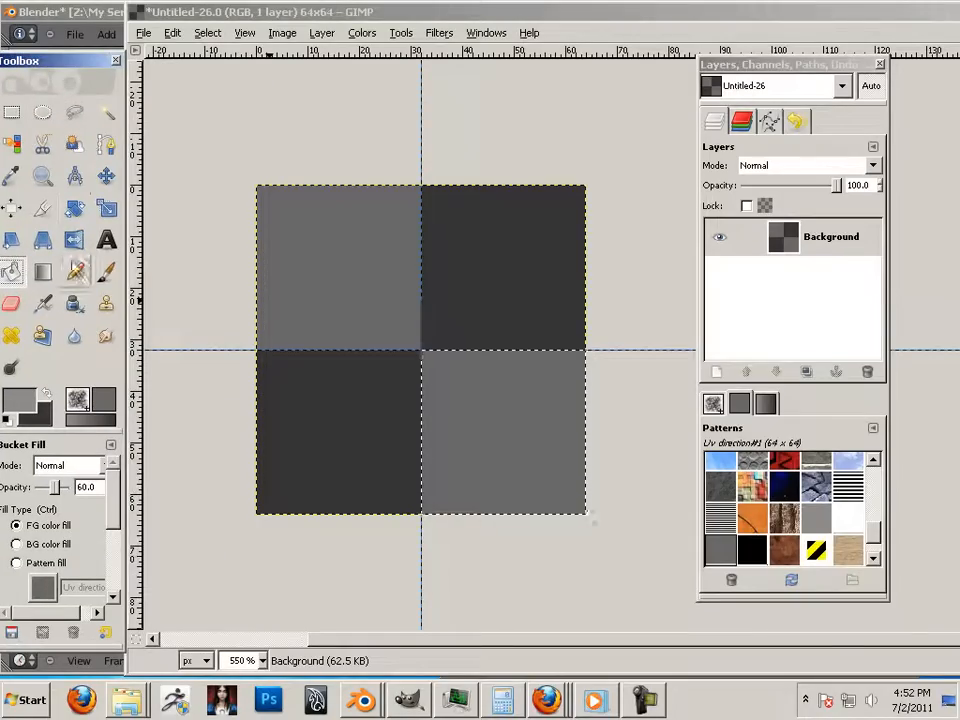
click(12, 112)
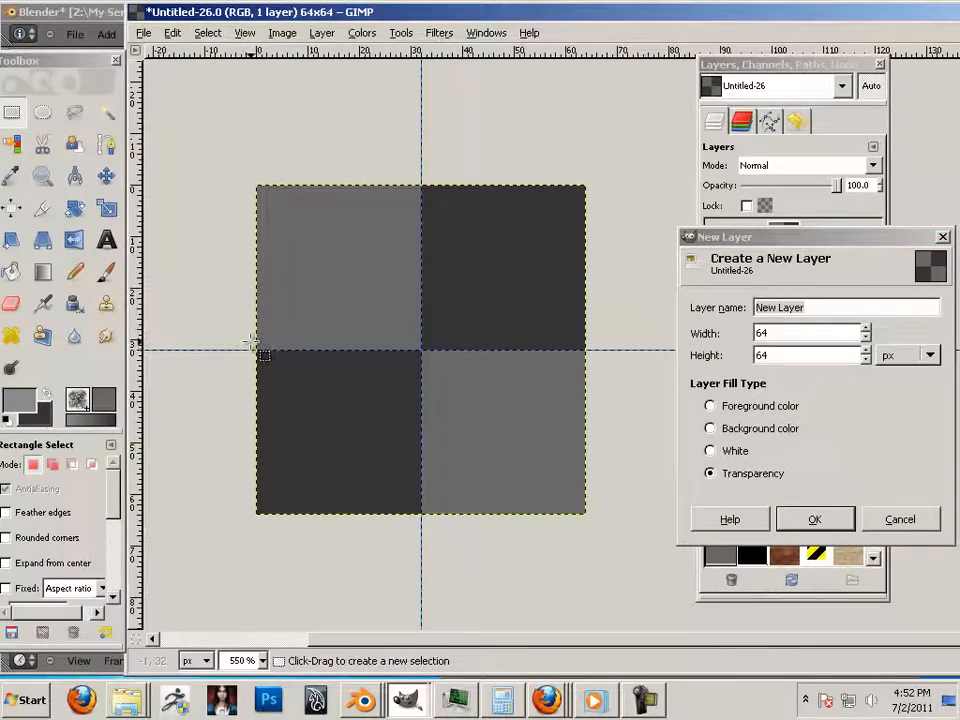
Step: Rectangle-select a thin strip along the horizontal centre guide and show the Layers dock
drag(258, 356, 588, 360)
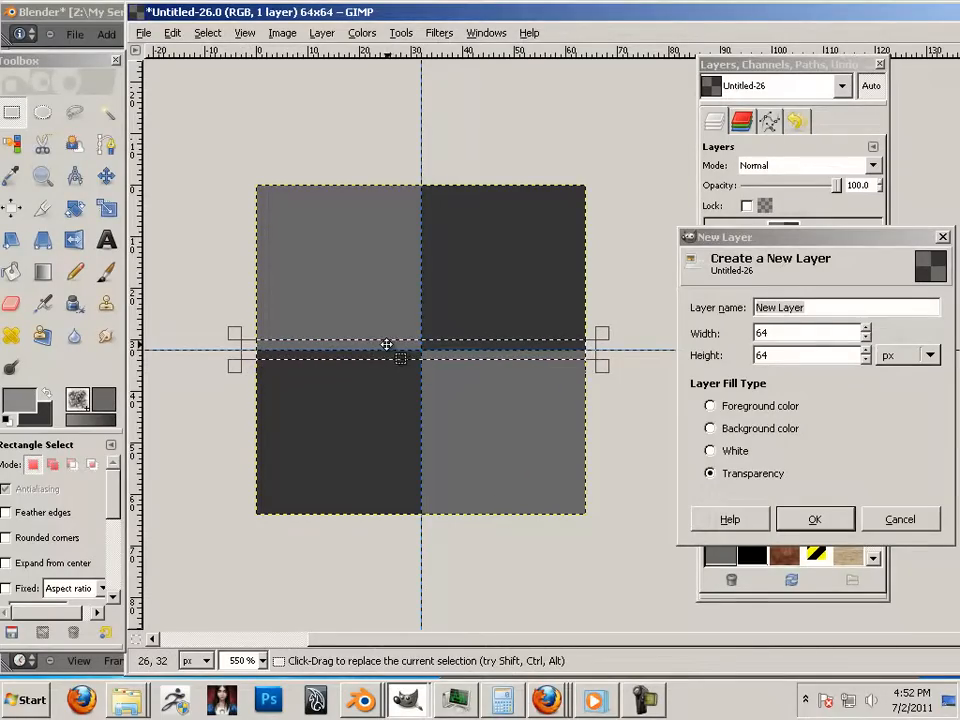
mouse_move(272, 344)
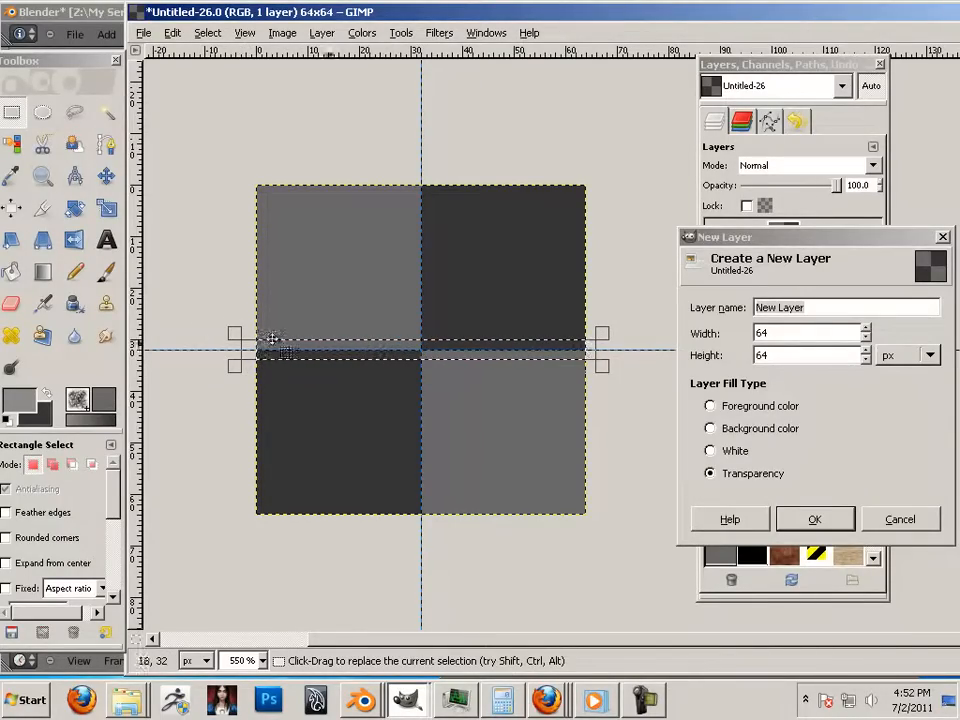
click(12, 388)
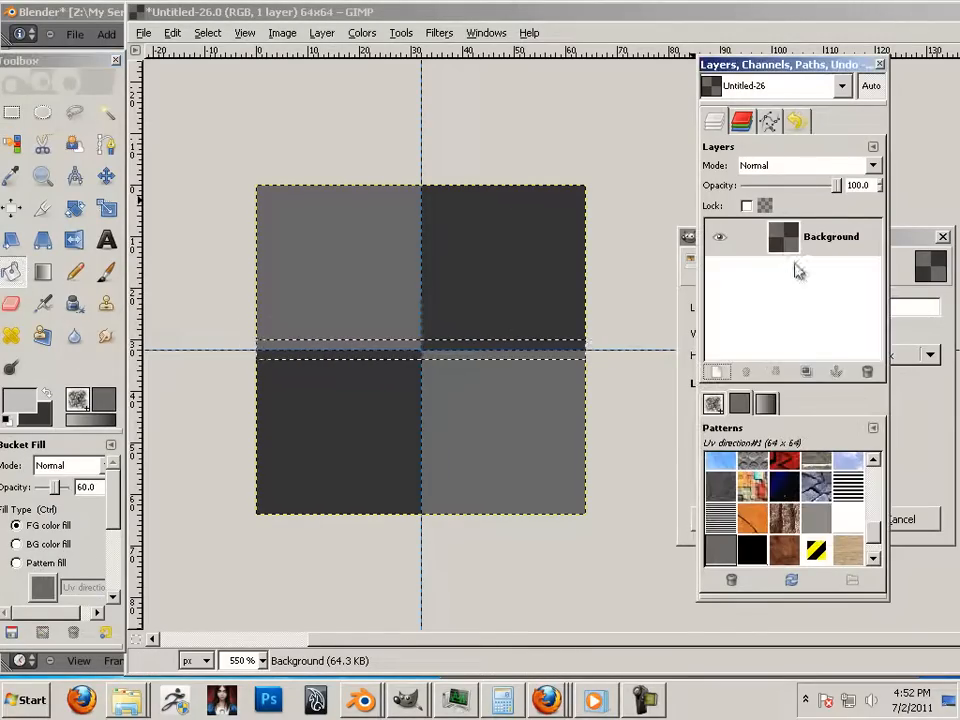
mouse_move(720, 372)
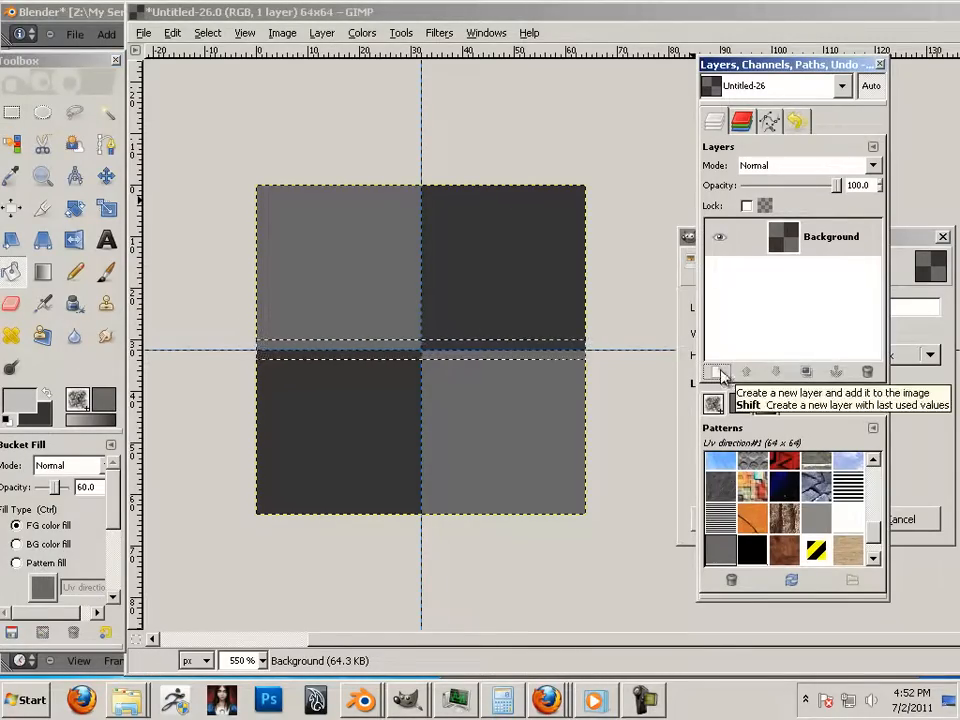
Step: Add a transparent New Layer above the Background layer
click(716, 372)
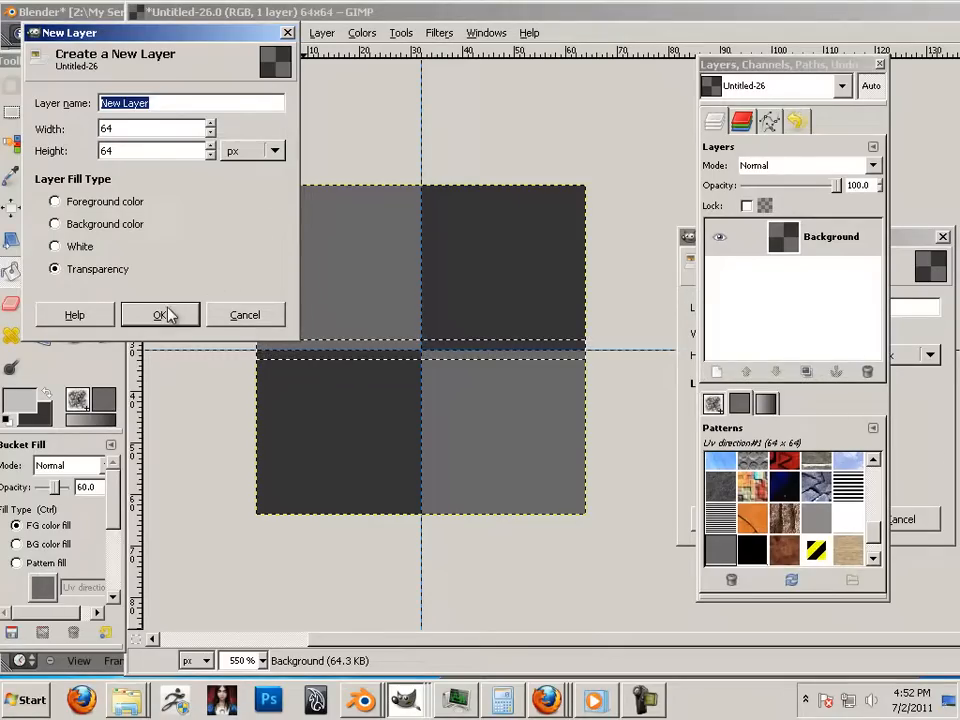
click(160, 314)
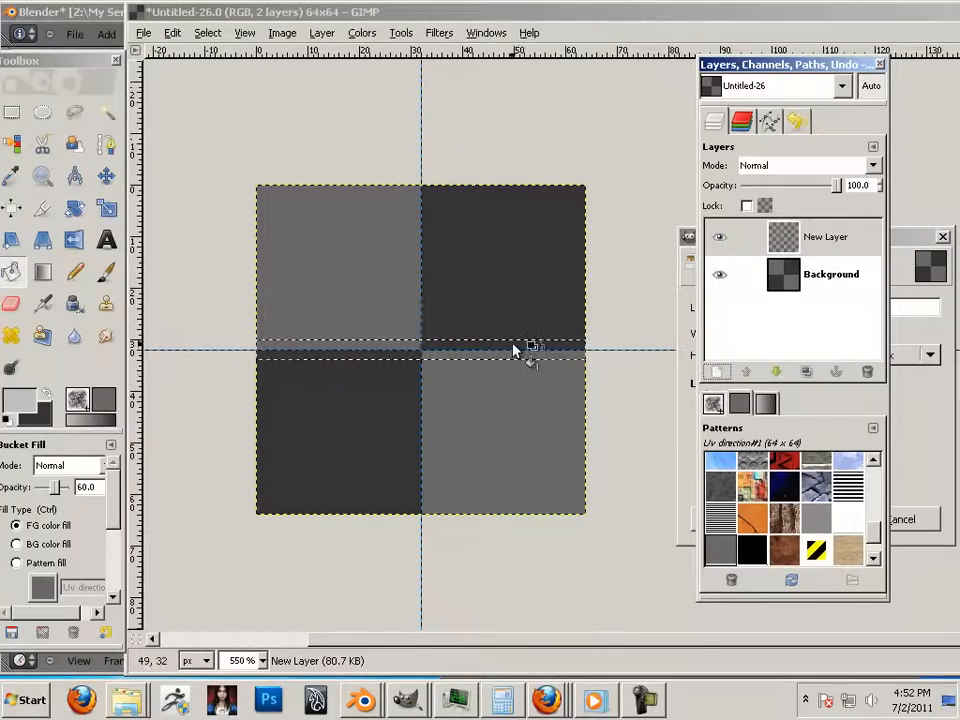
click(280, 220)
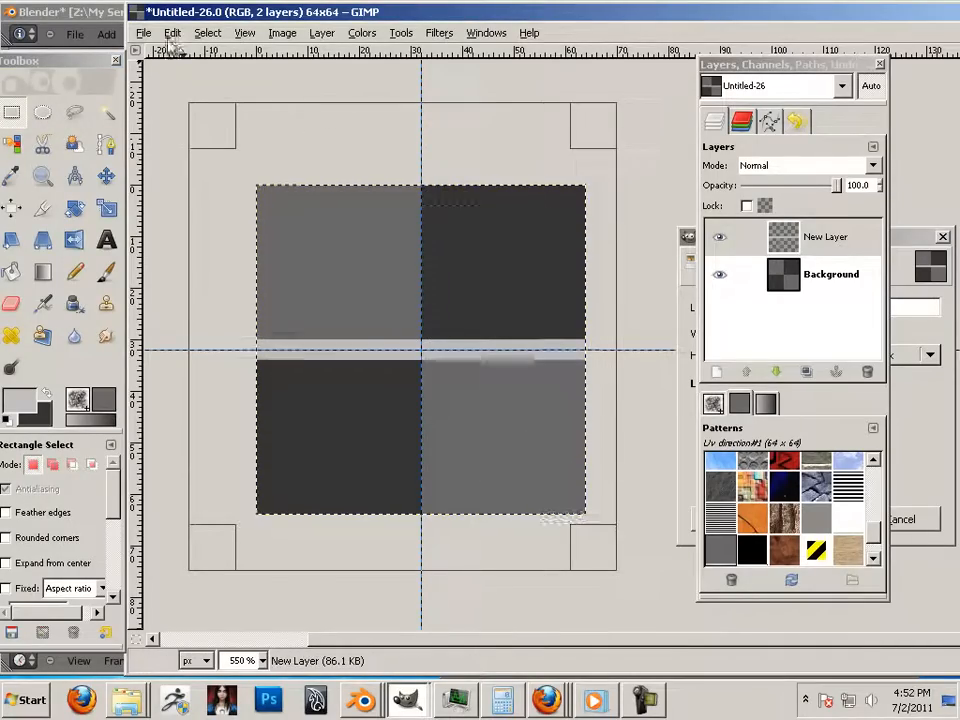
click(172, 32)
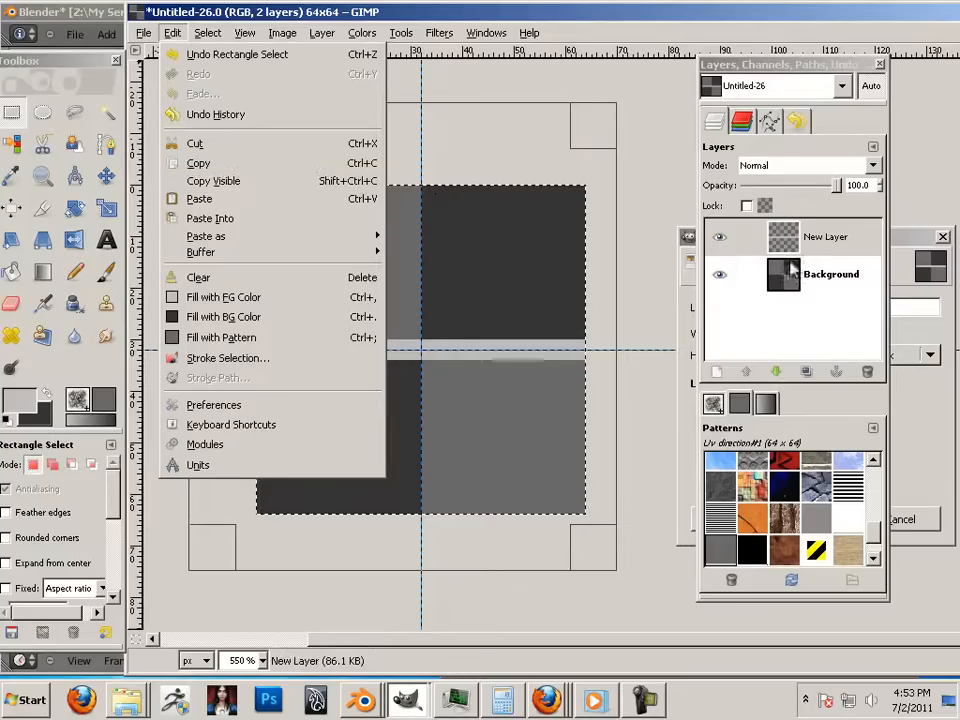
Step: Copy the checker tile and paste it as a new pattern
click(198, 164)
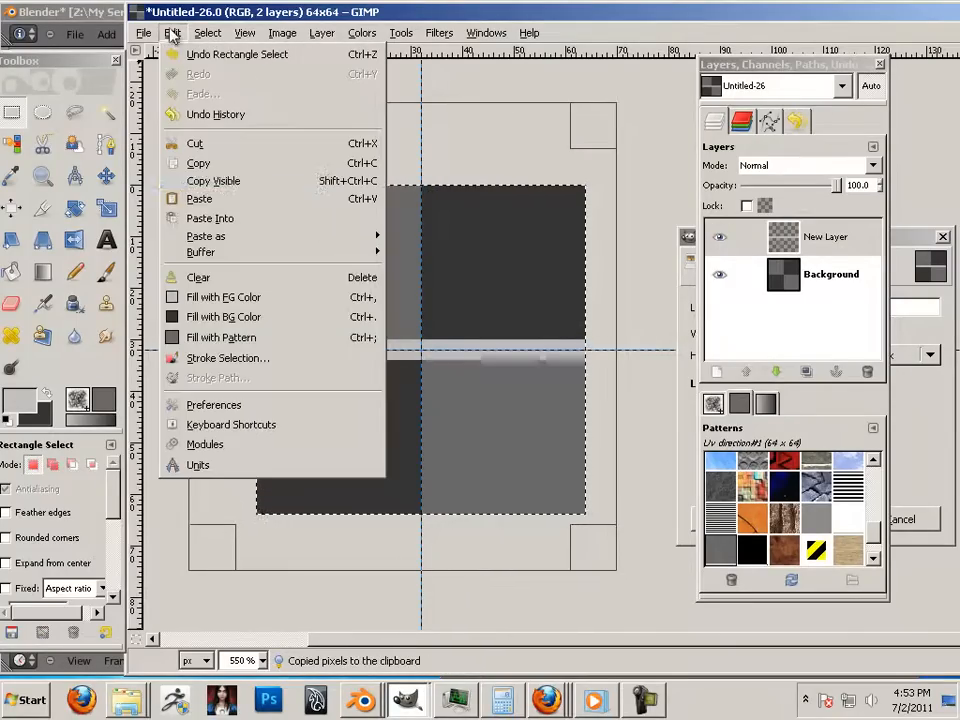
mouse_move(204, 236)
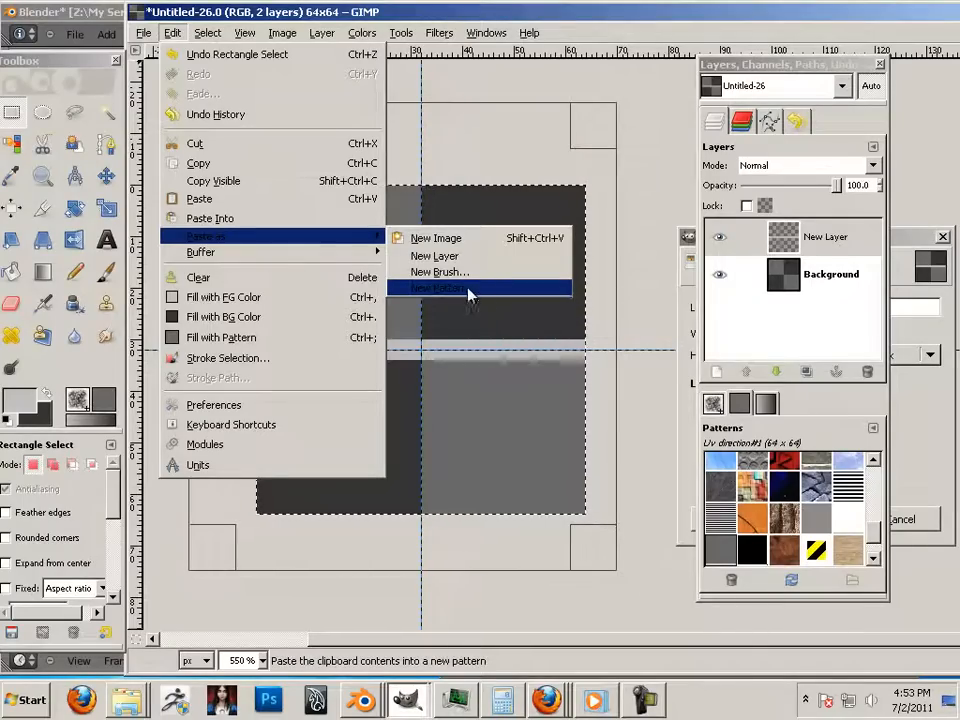
mouse_move(464, 288)
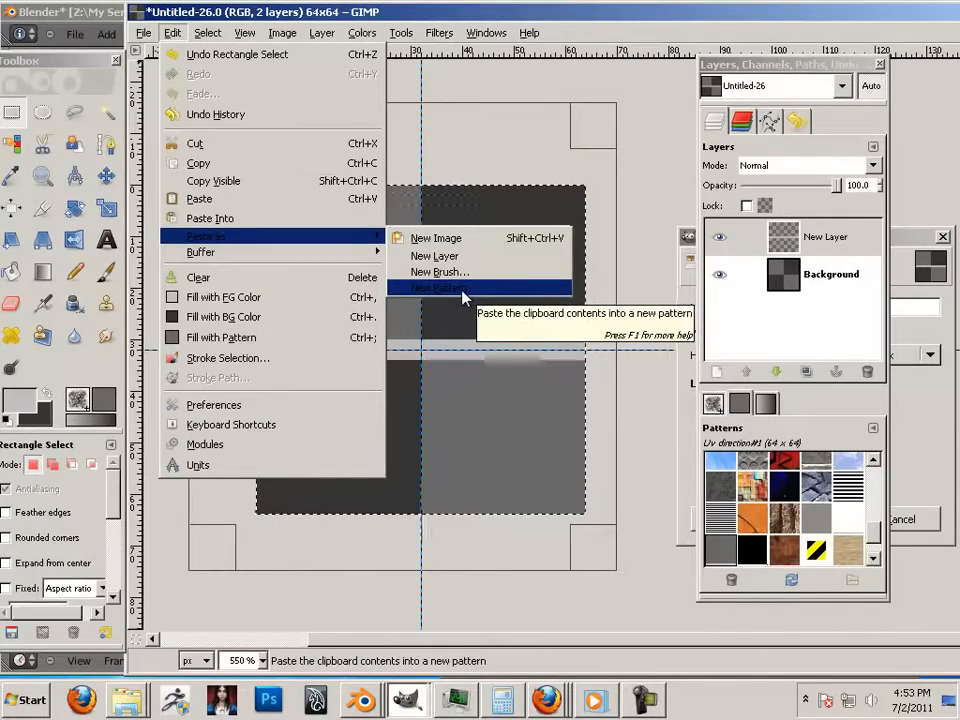
click(438, 288)
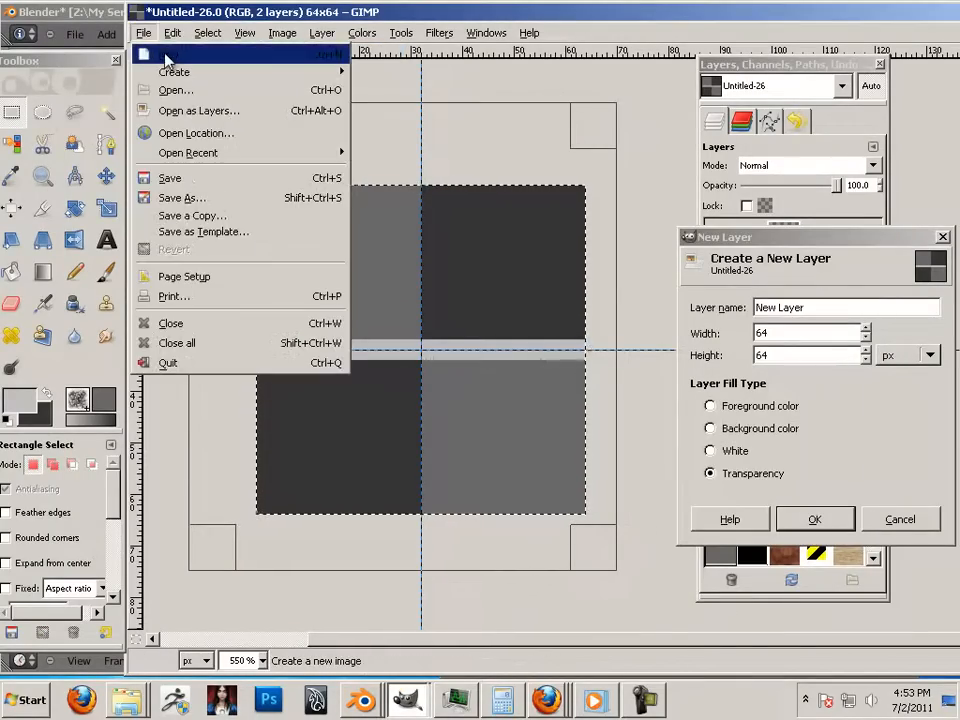
Step: Create a new 1024x1024 pixel image
click(170, 52)
text(1024)
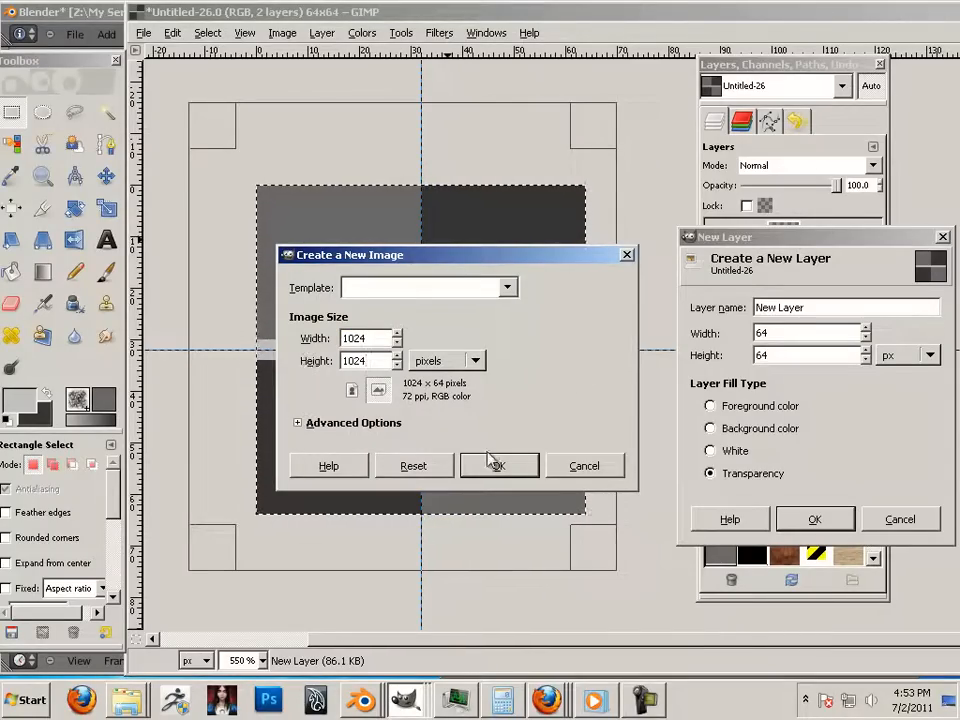
click(498, 464)
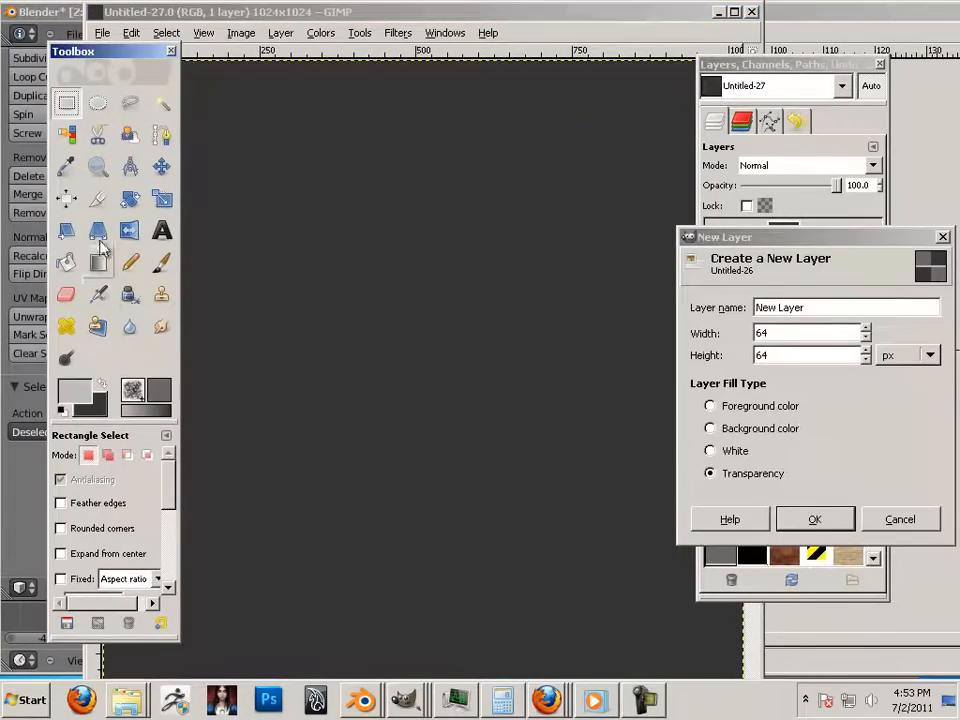
Step: Bucket-fill the 1024x1024 canvas with the checker pattern using Pattern fill
click(66, 262)
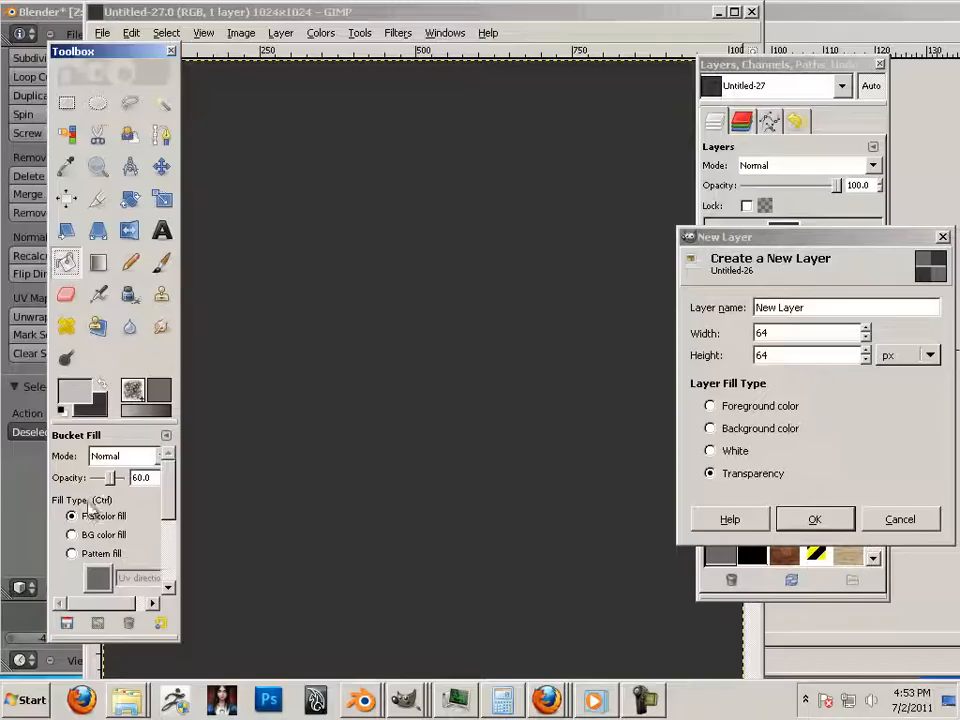
click(72, 552)
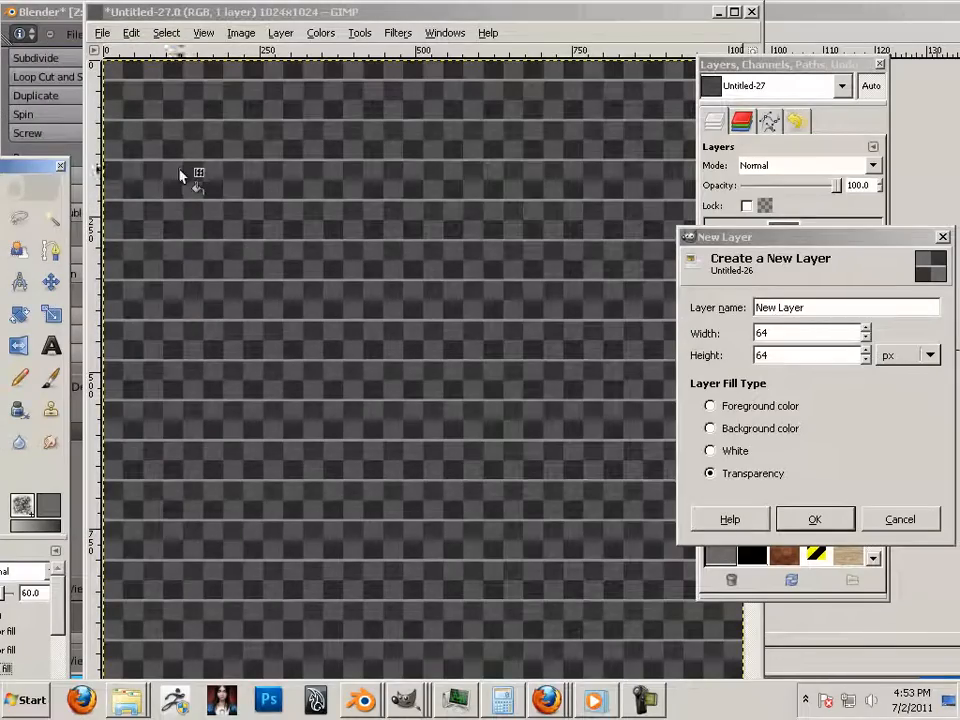
mouse_move(320, 156)
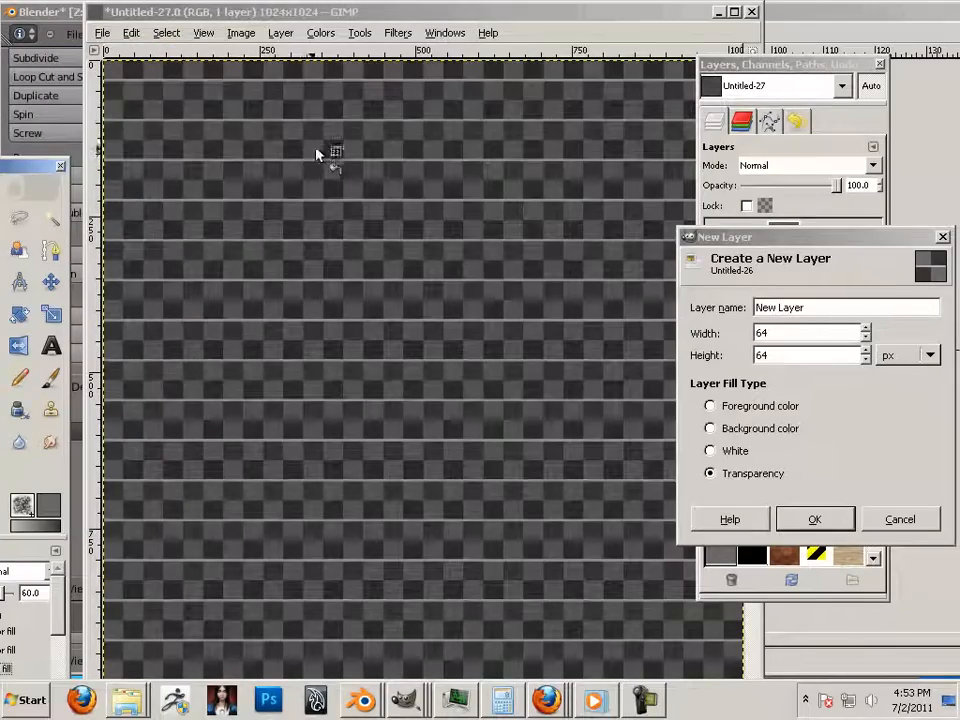
mouse_move(320, 136)
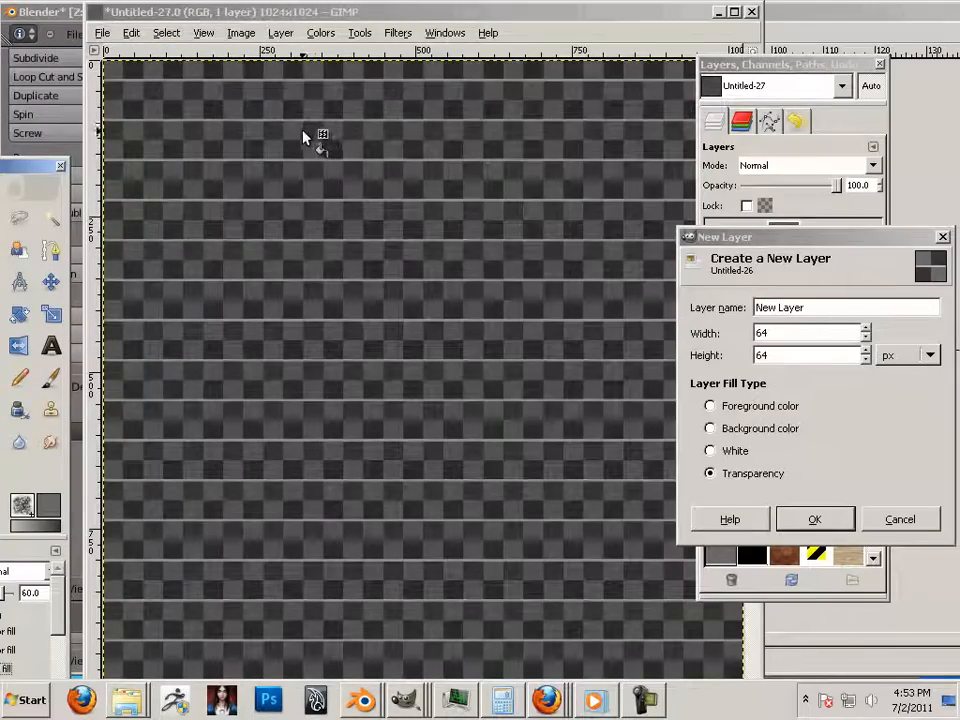
mouse_move(236, 108)
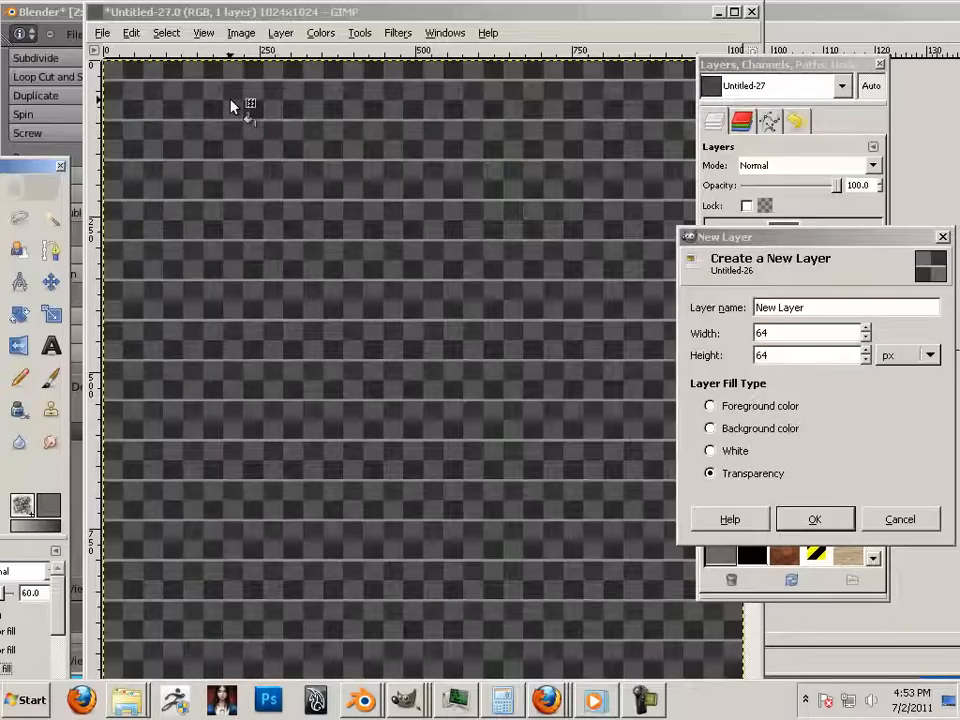
mouse_move(222, 112)
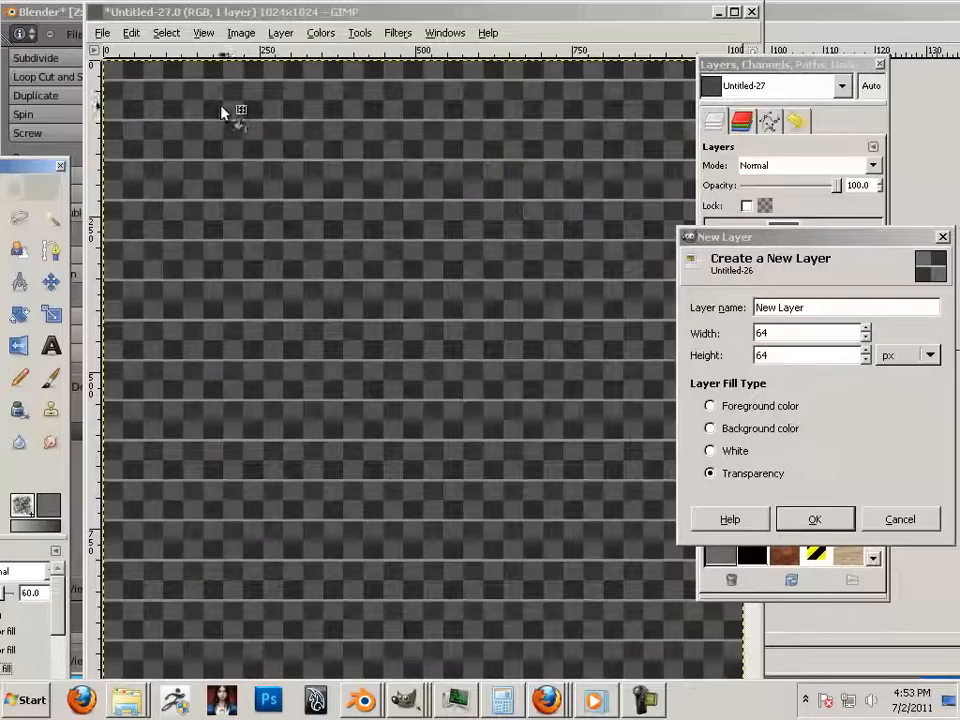
mouse_move(240, 128)
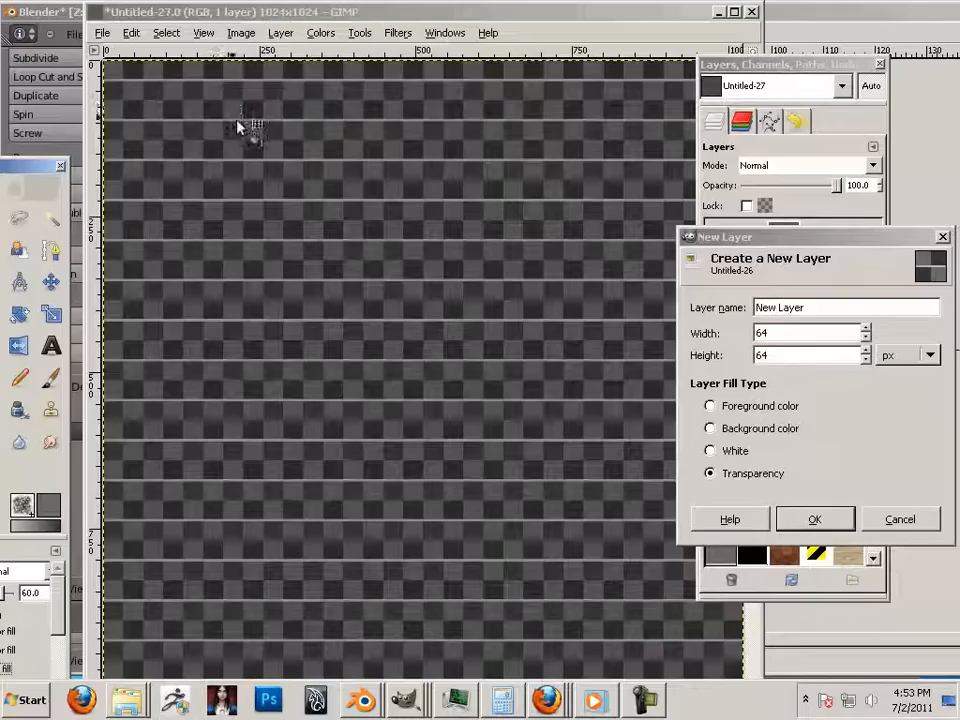
click(102, 32)
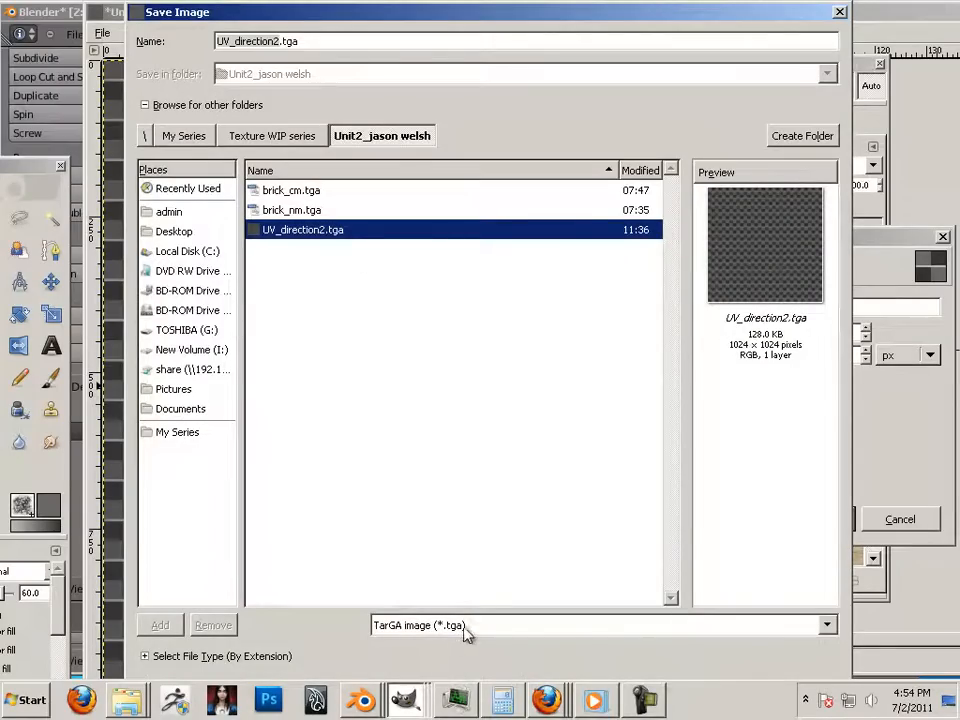
mouse_move(330, 236)
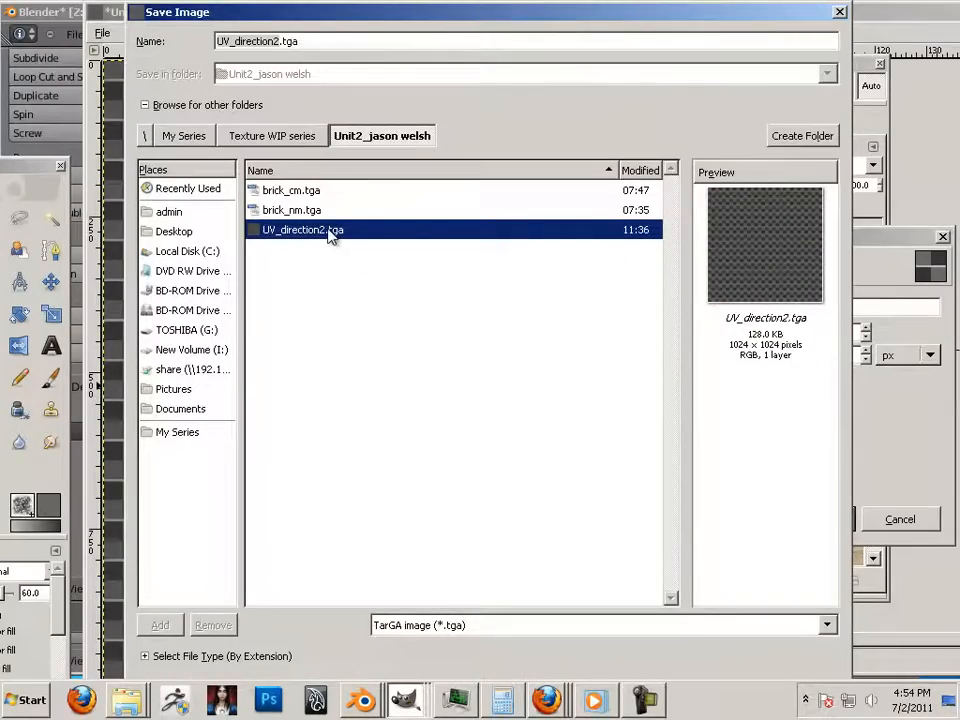
mouse_move(324, 236)
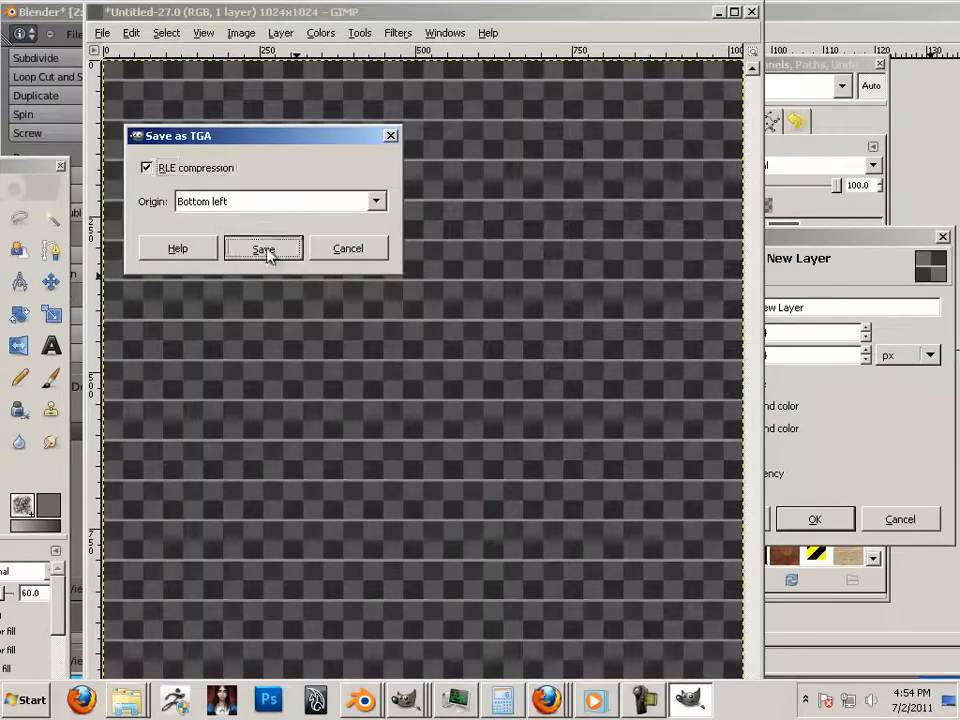
Step: Confirm the TGA options to save the image as UV_direction2.tga
click(264, 248)
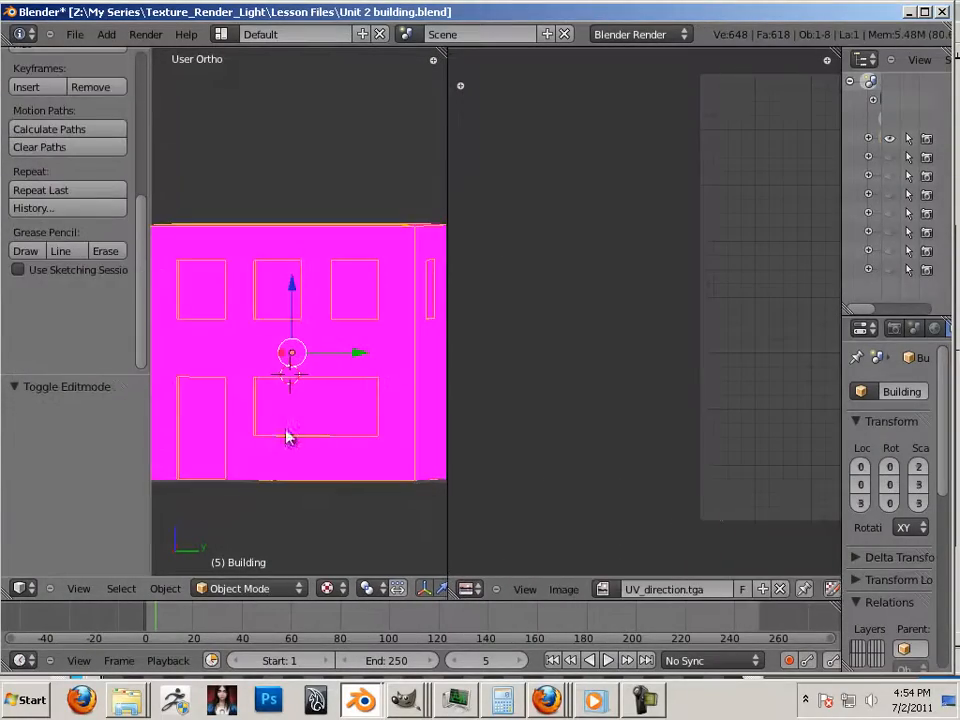
Step: Switch the building mesh to Edit Mode from the 3D view mode dropdown
click(240, 588)
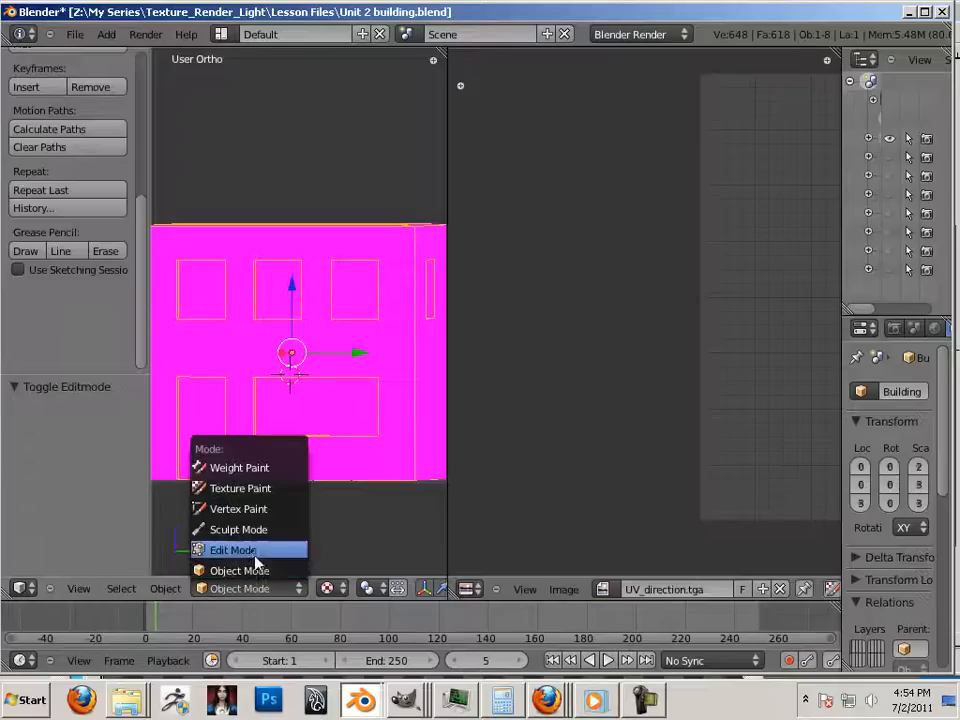
click(232, 550)
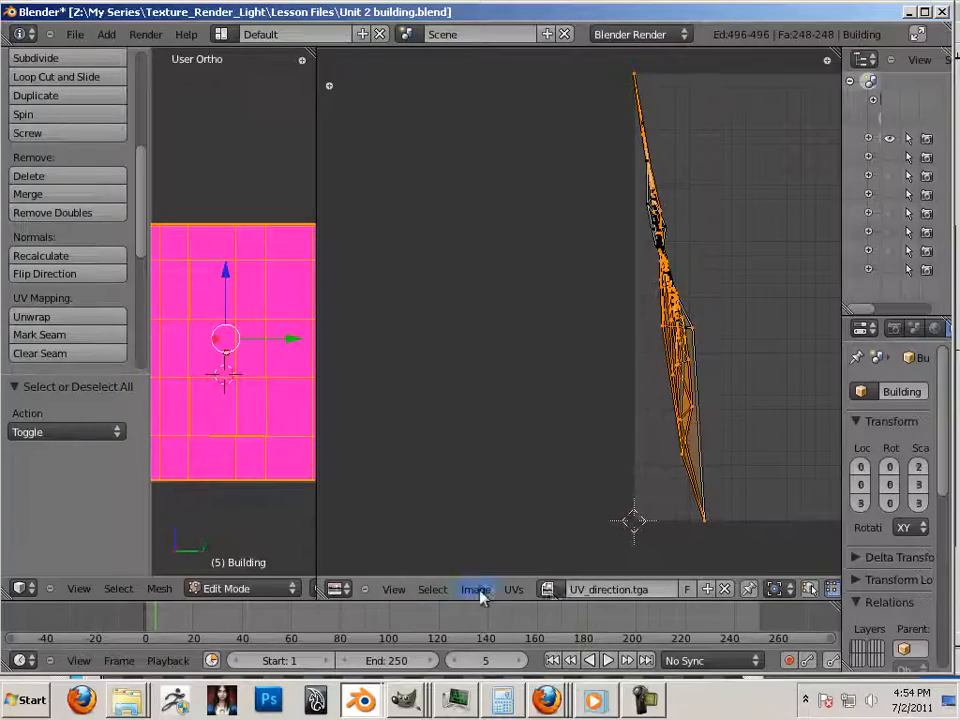
Step: Load the saved TGA checker map into Blender's UV/Image editor via Image > Open Image
click(476, 588)
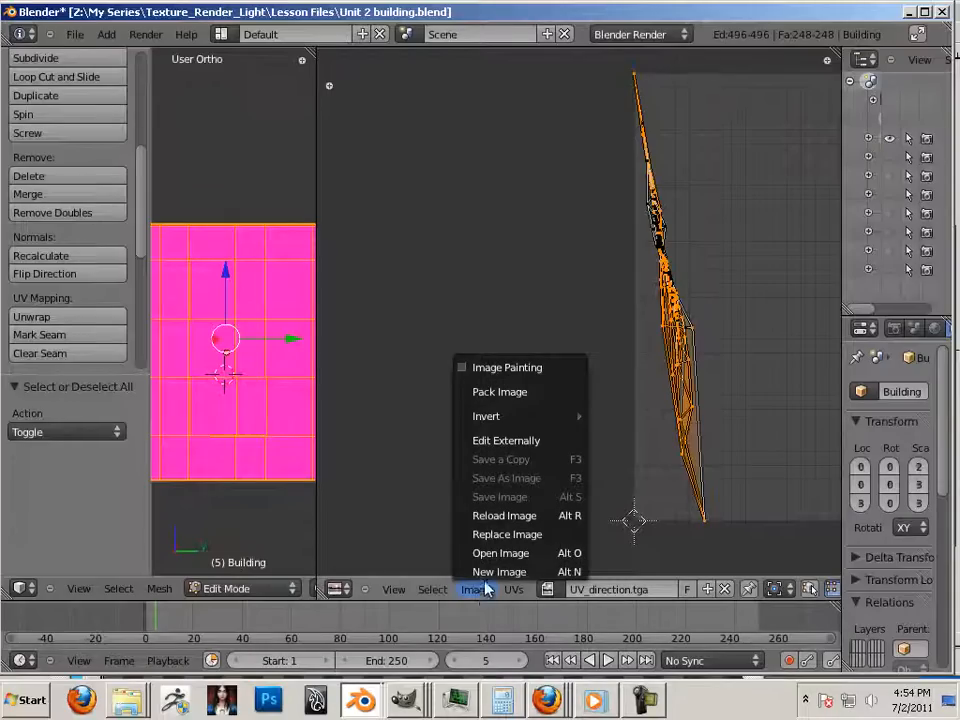
mouse_move(500, 552)
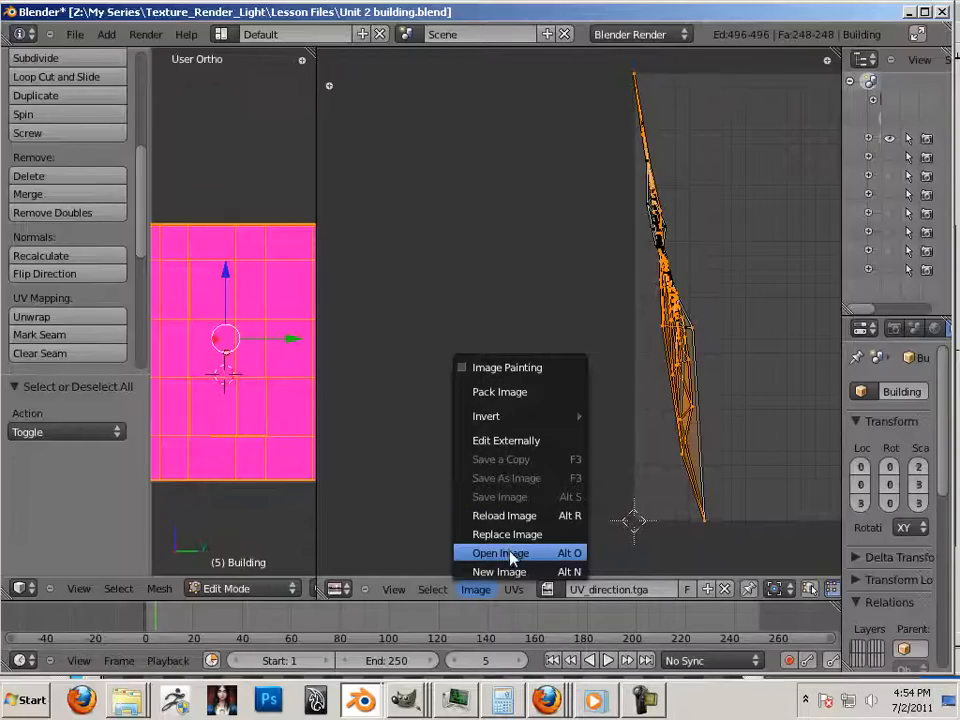
click(506, 552)
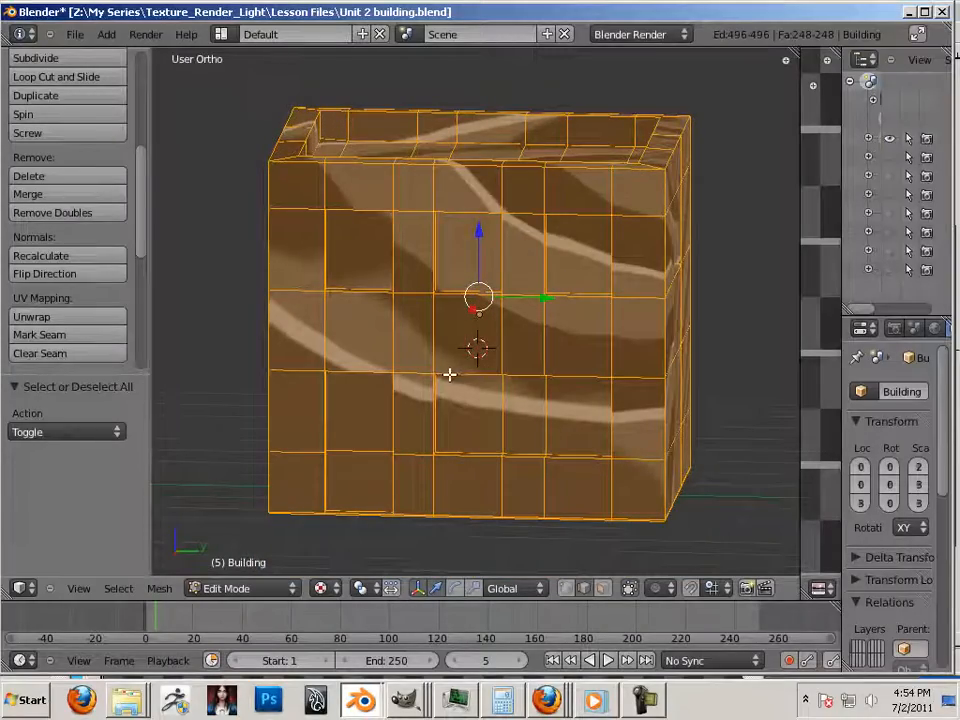
mouse_move(592, 460)
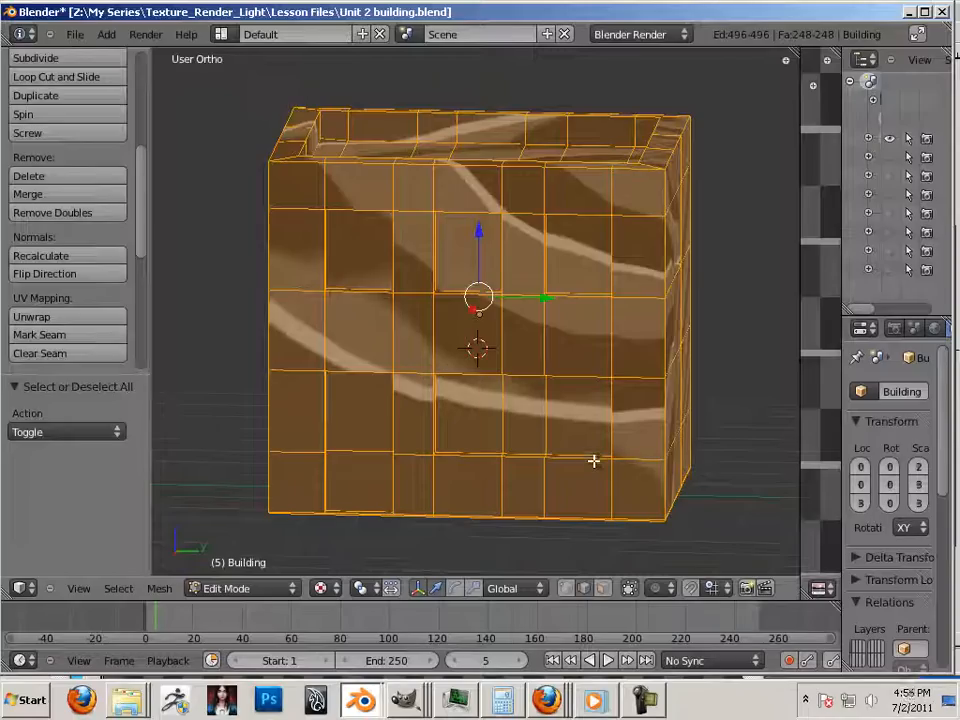